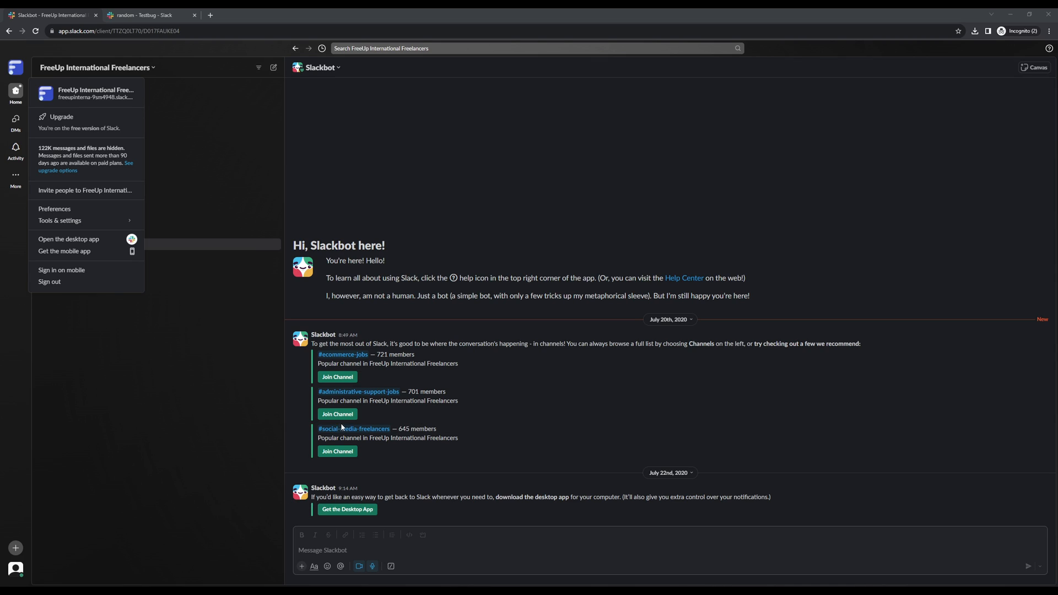
mouse_move(367, 416)
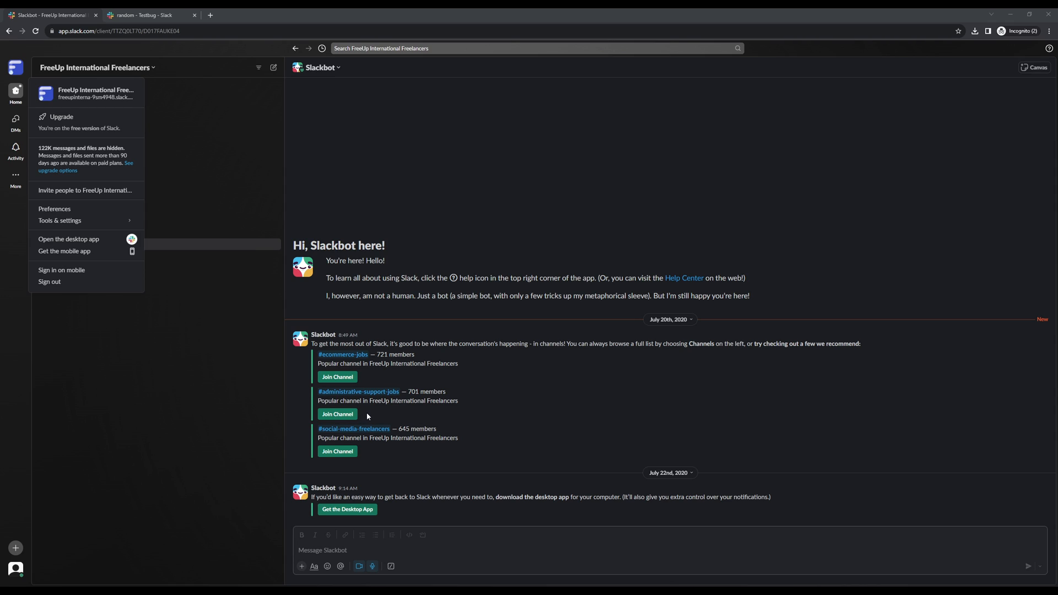
mouse_move(190, 483)
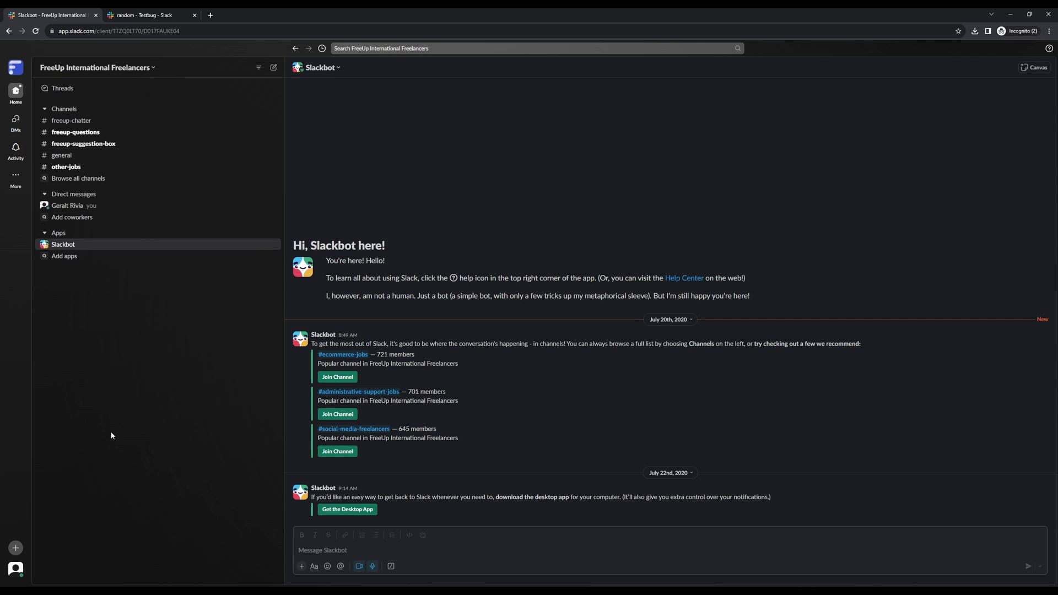
mouse_move(100, 436)
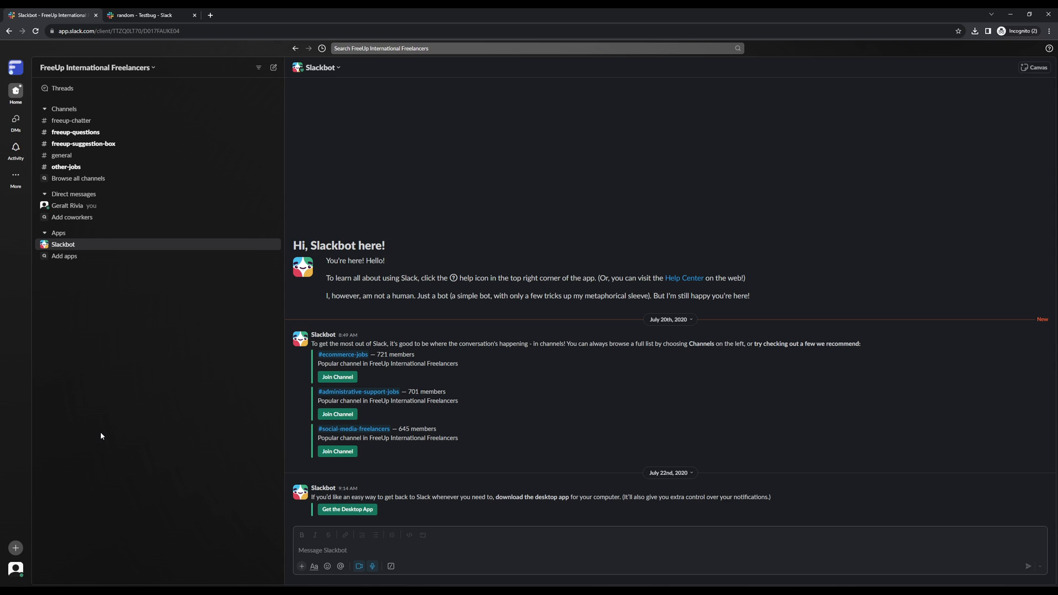
mouse_move(108, 428)
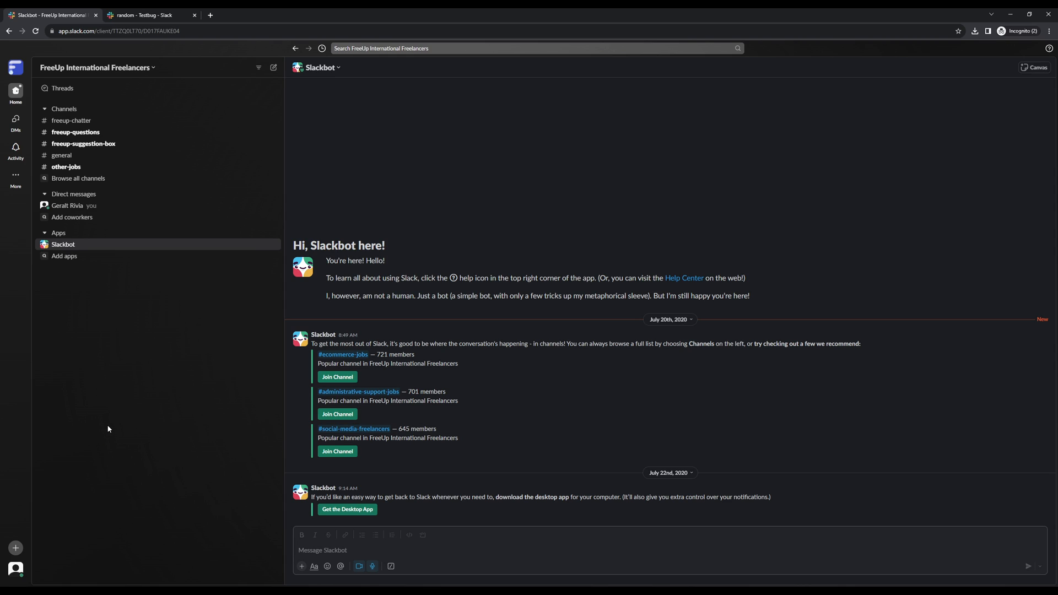
mouse_move(270, 366)
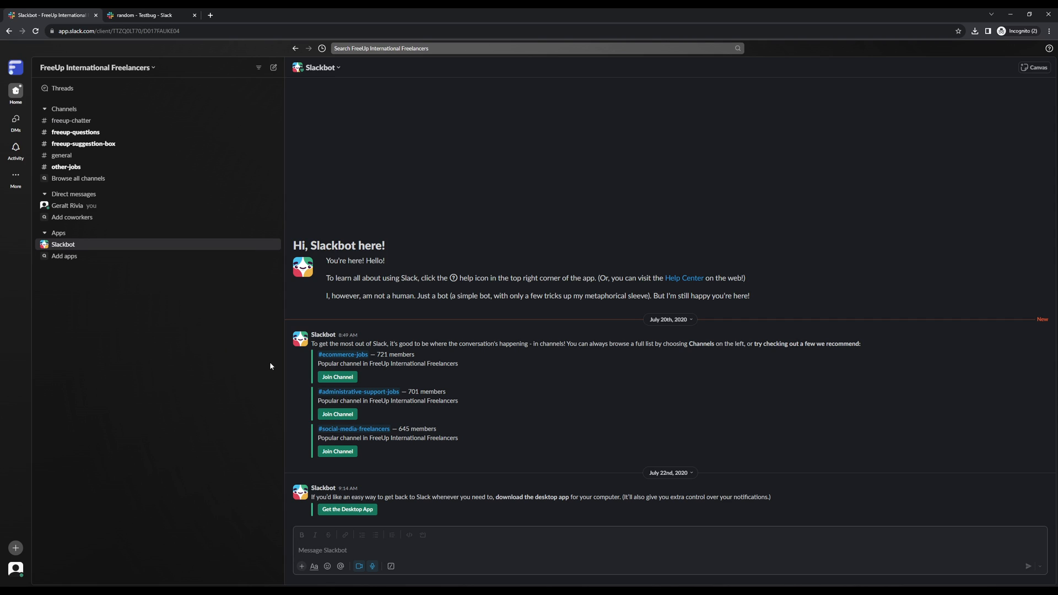
mouse_move(197, 175)
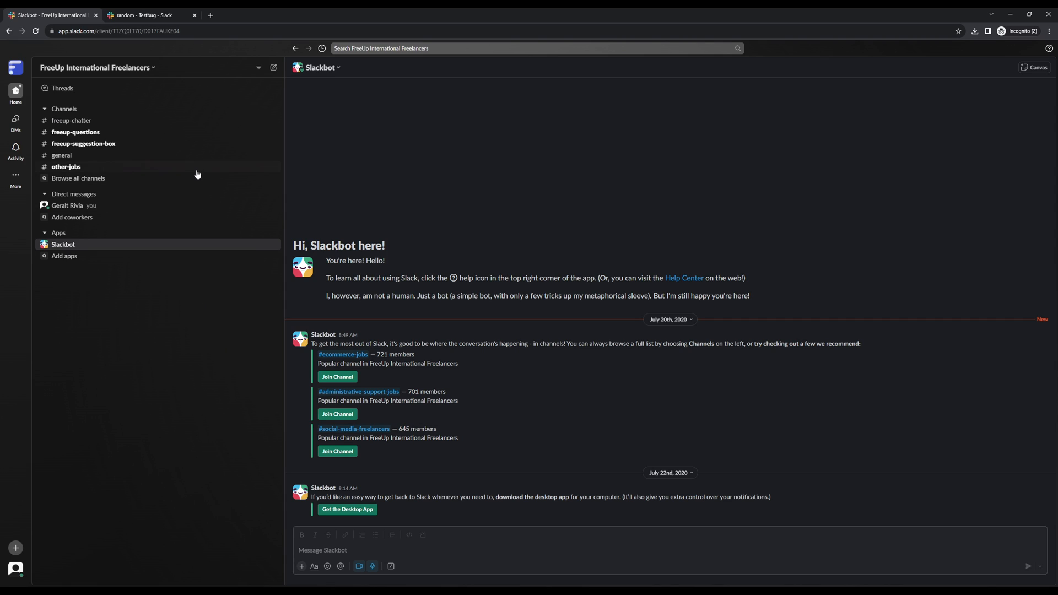
left_click(94, 66)
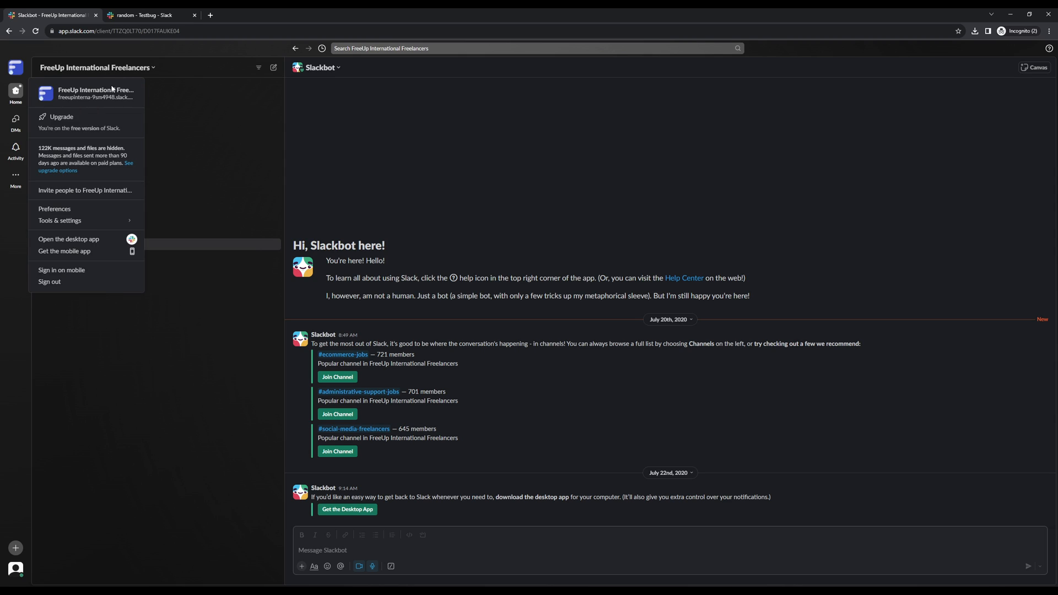
mouse_move(49, 282)
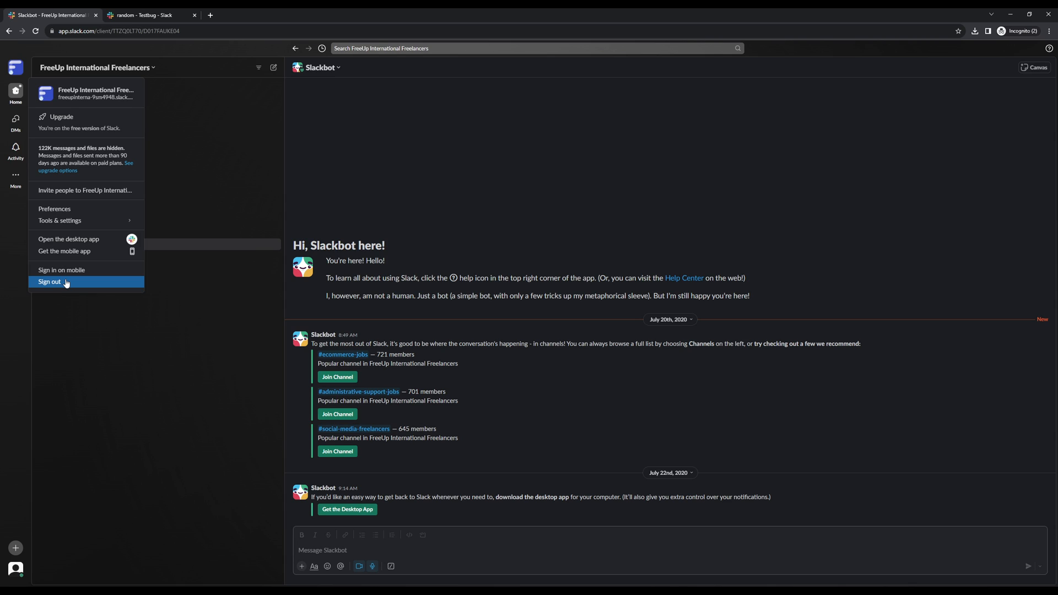
left_click(96, 67)
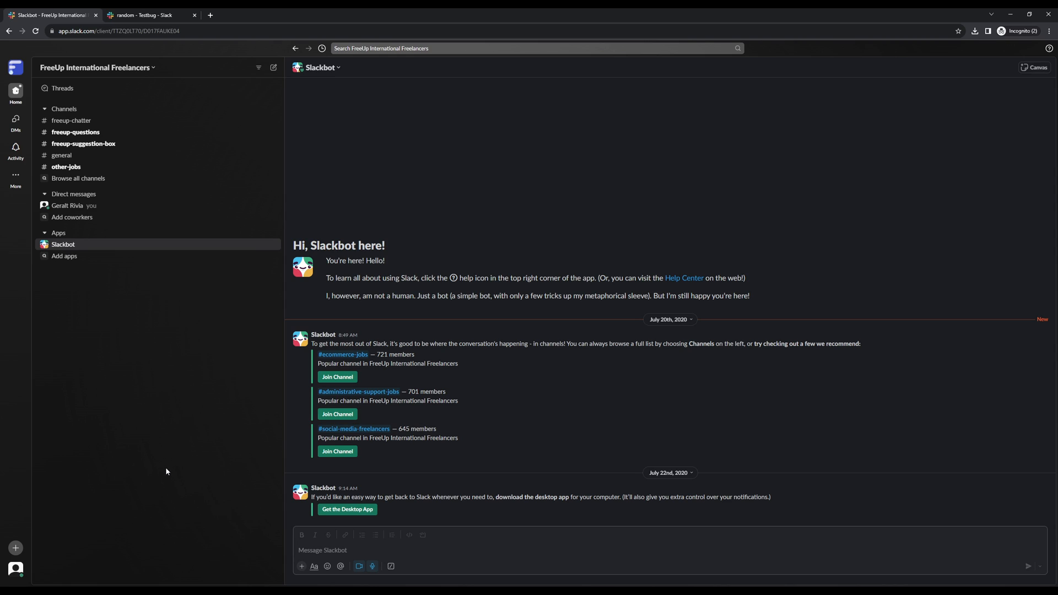
mouse_move(165, 474)
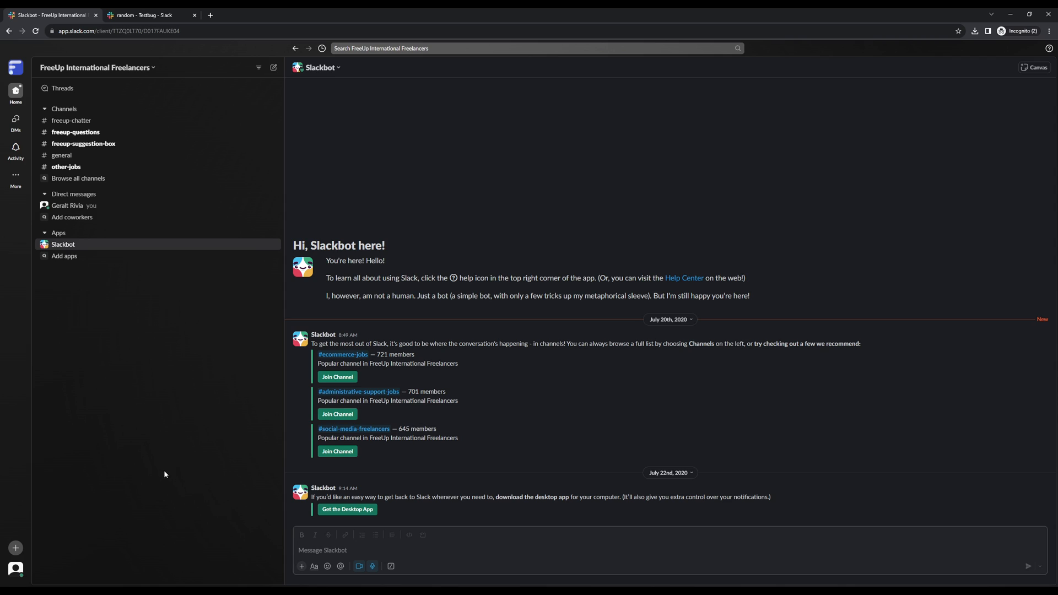
mouse_move(169, 499)
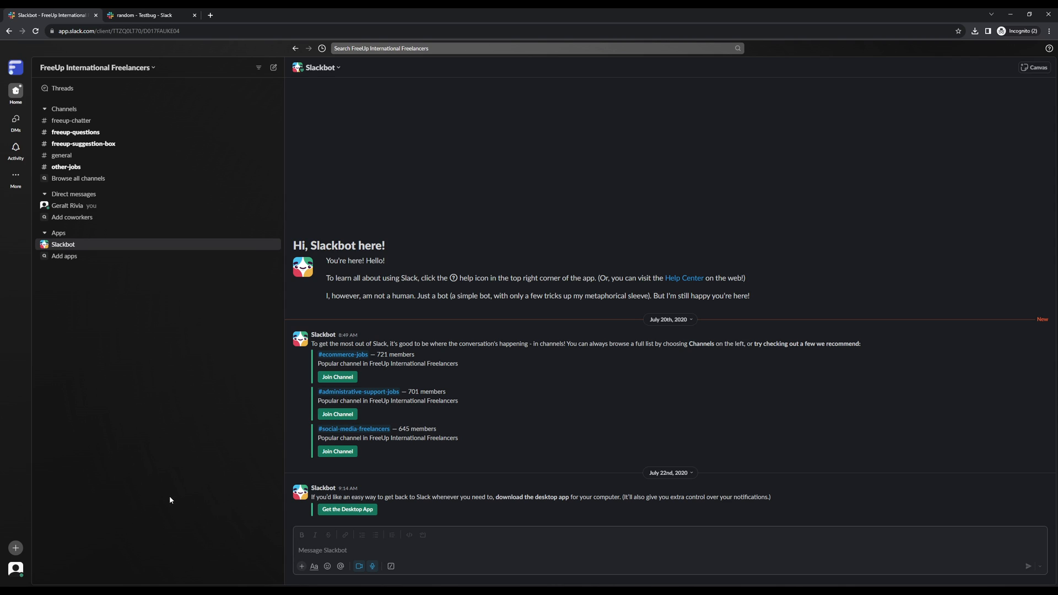
mouse_move(56, 553)
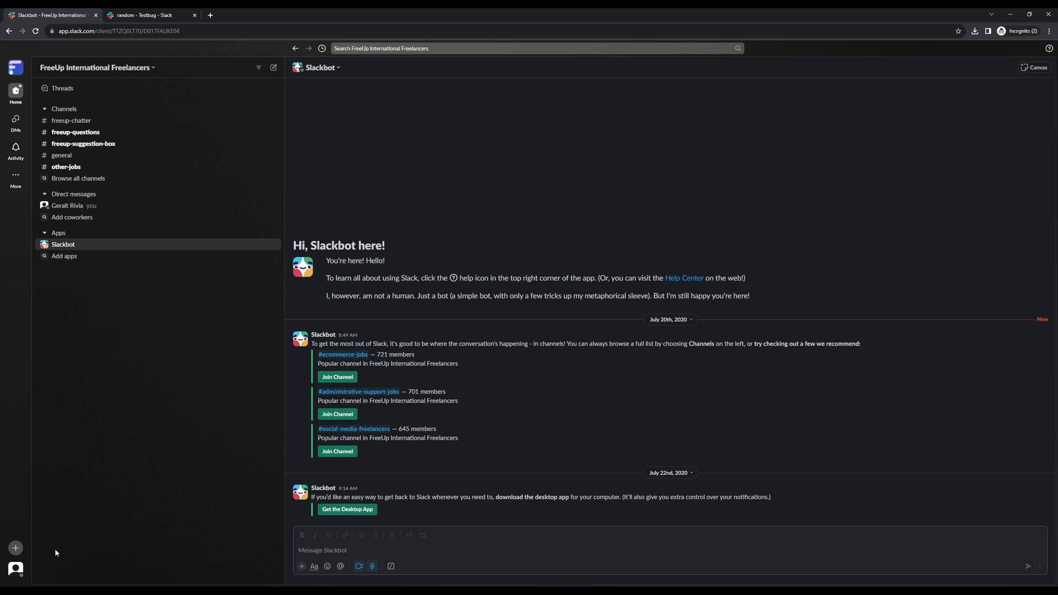
mouse_move(15, 569)
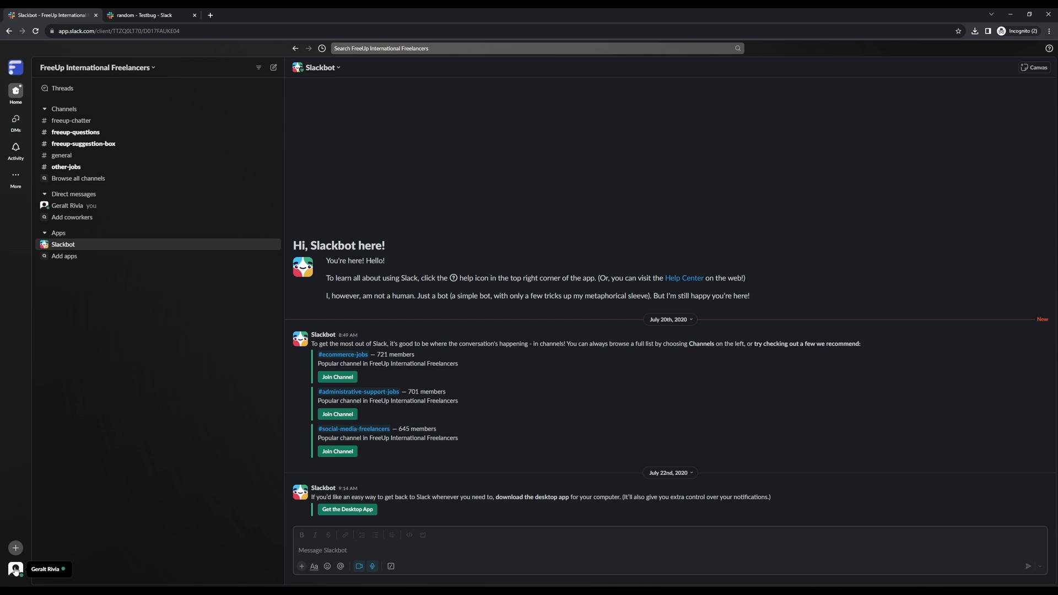
- Reach Account settings for FreeUp International Freelancers via your profile's more-actions menu
left_click(15, 569)
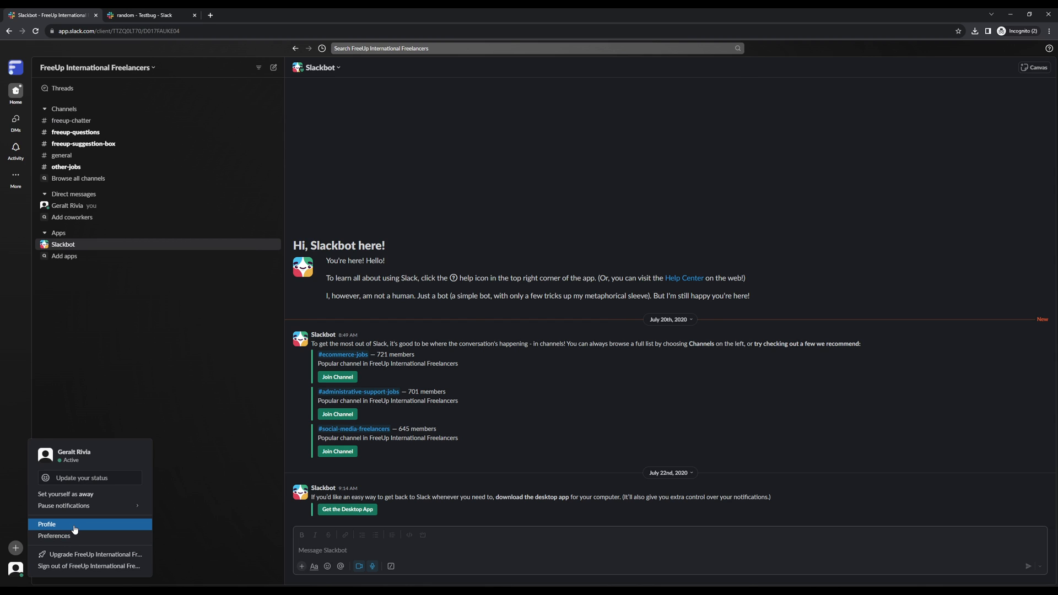
left_click(46, 524)
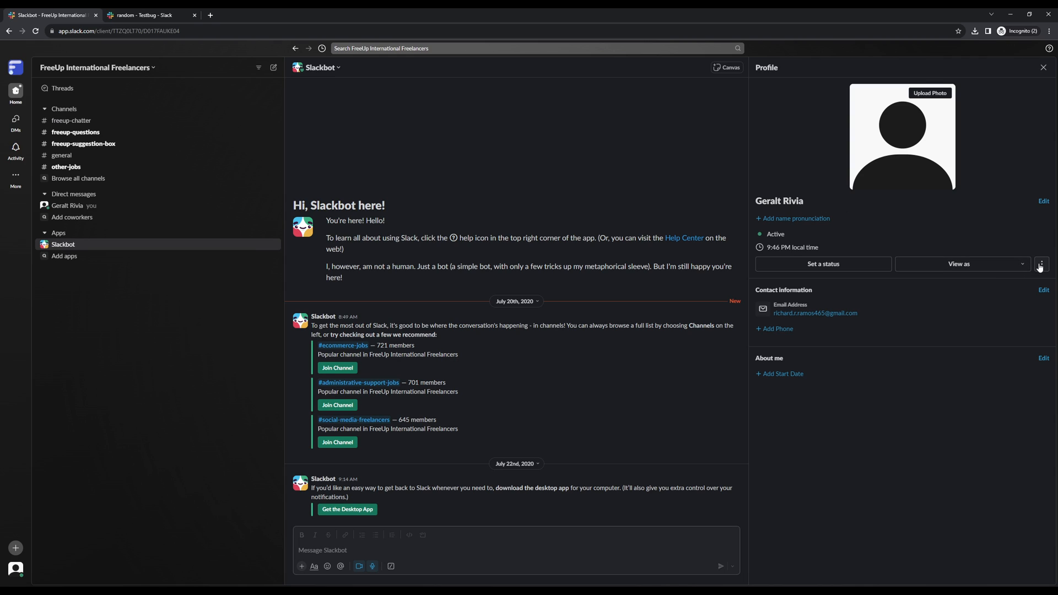
left_click(1041, 264)
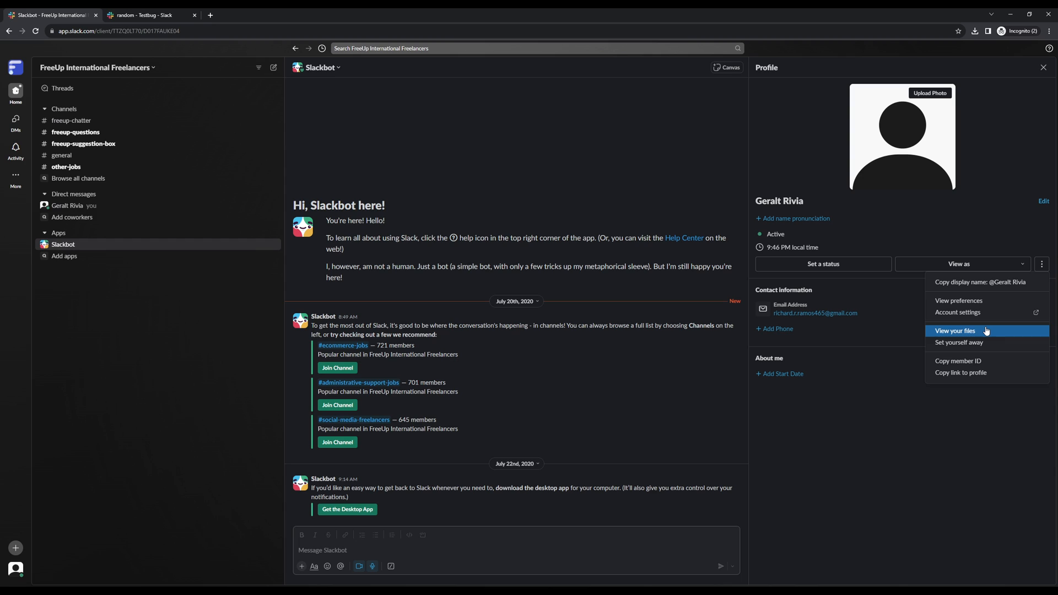
left_click(957, 312)
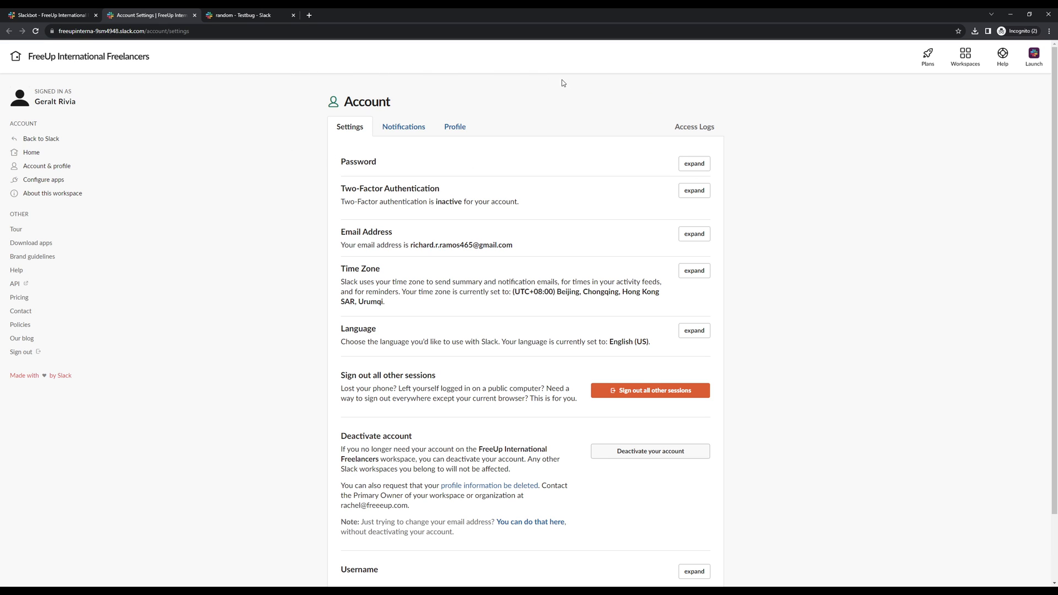
mouse_move(309, 120)
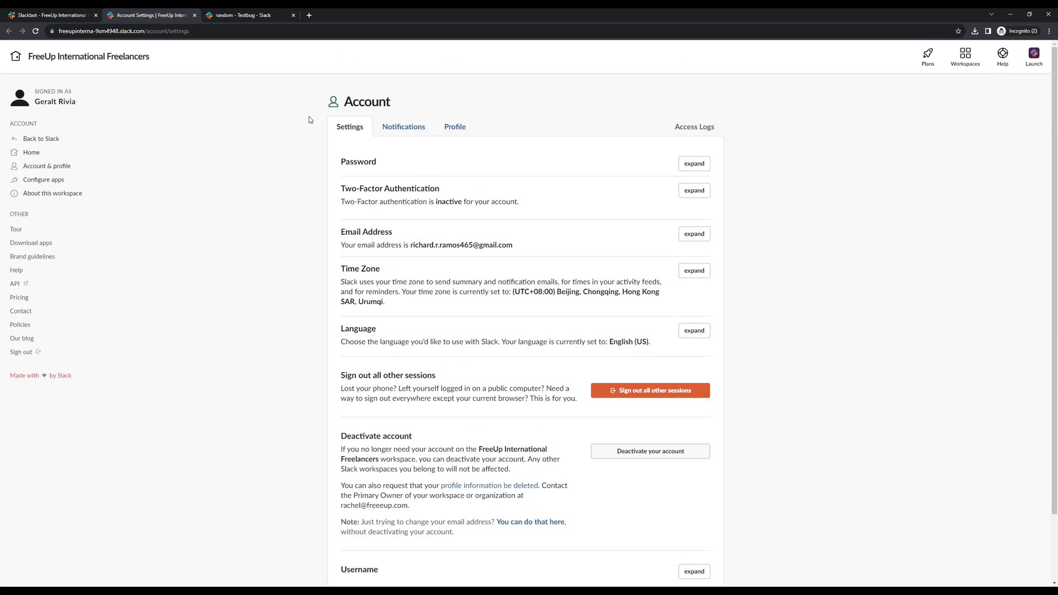
scroll("down", 3)
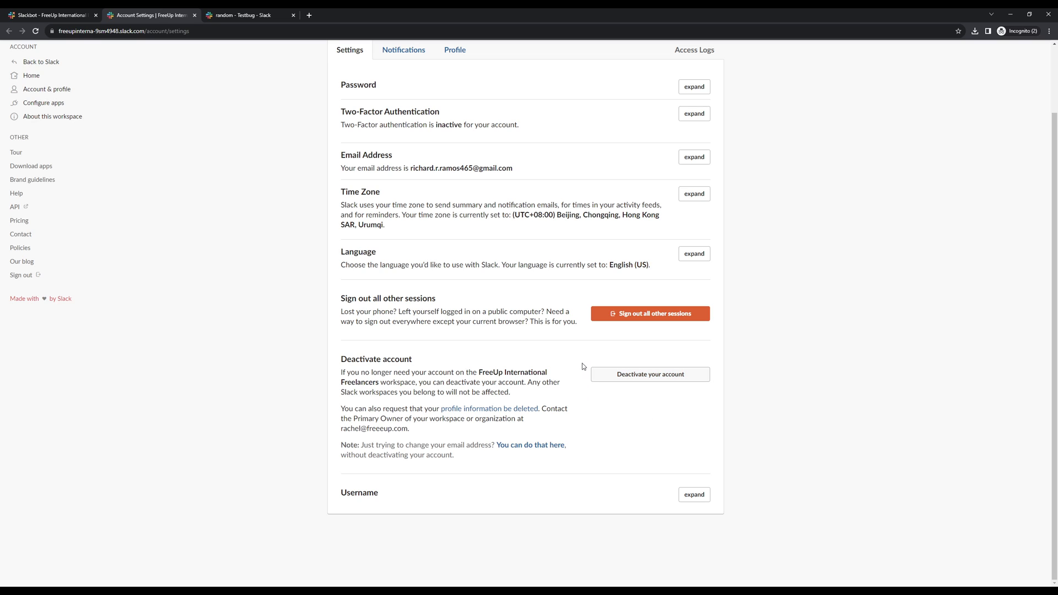
mouse_move(584, 390)
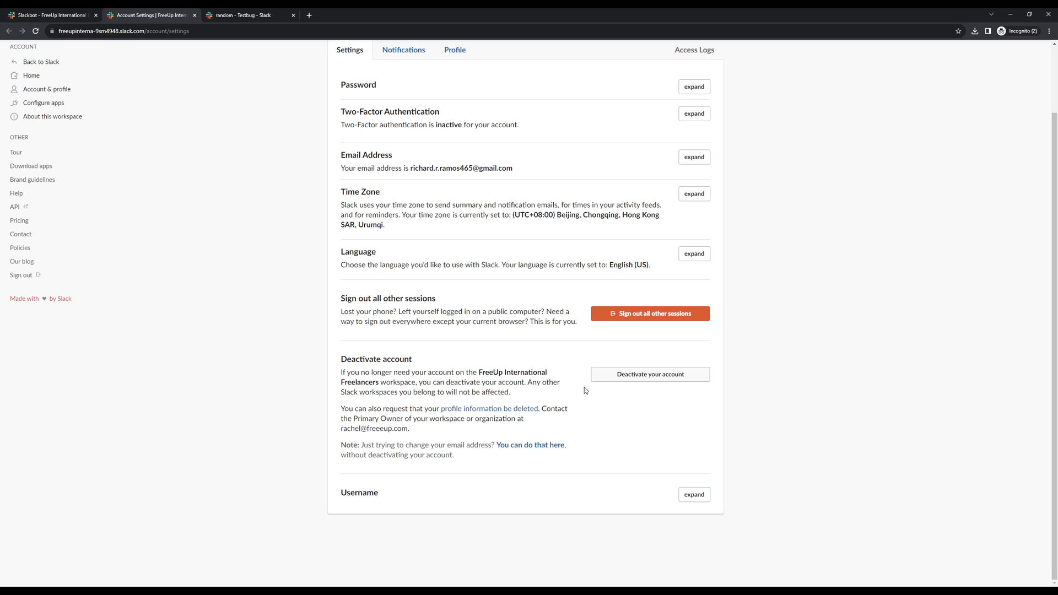
mouse_move(713, 364)
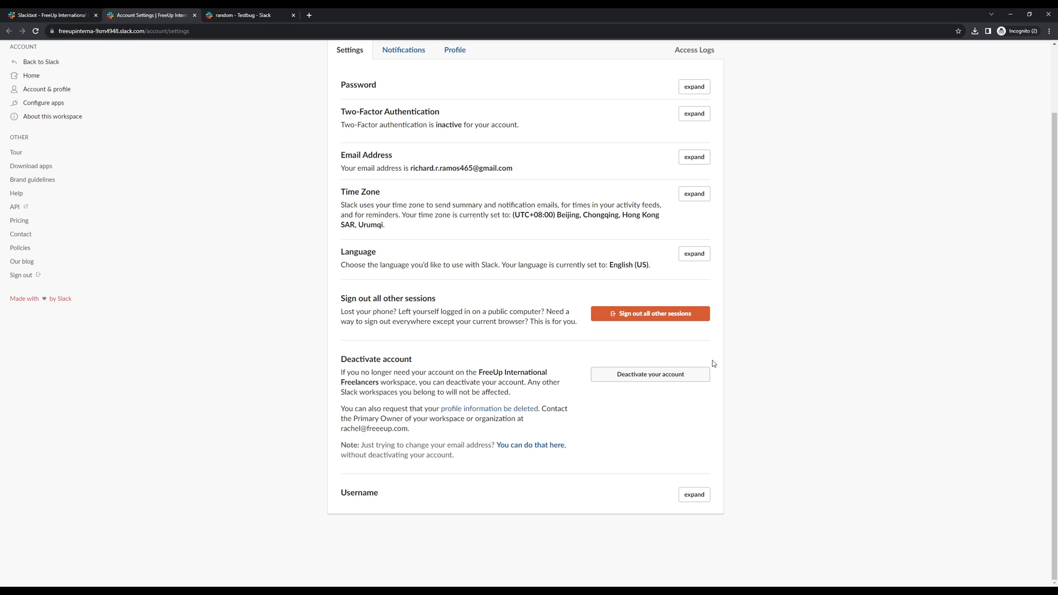
mouse_move(585, 385)
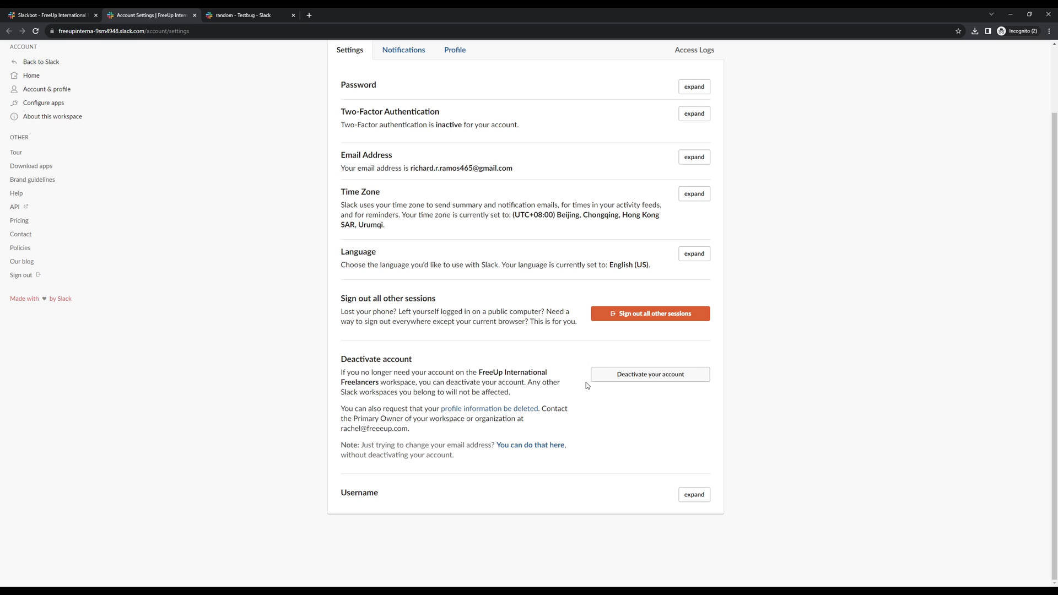
mouse_move(344, 372)
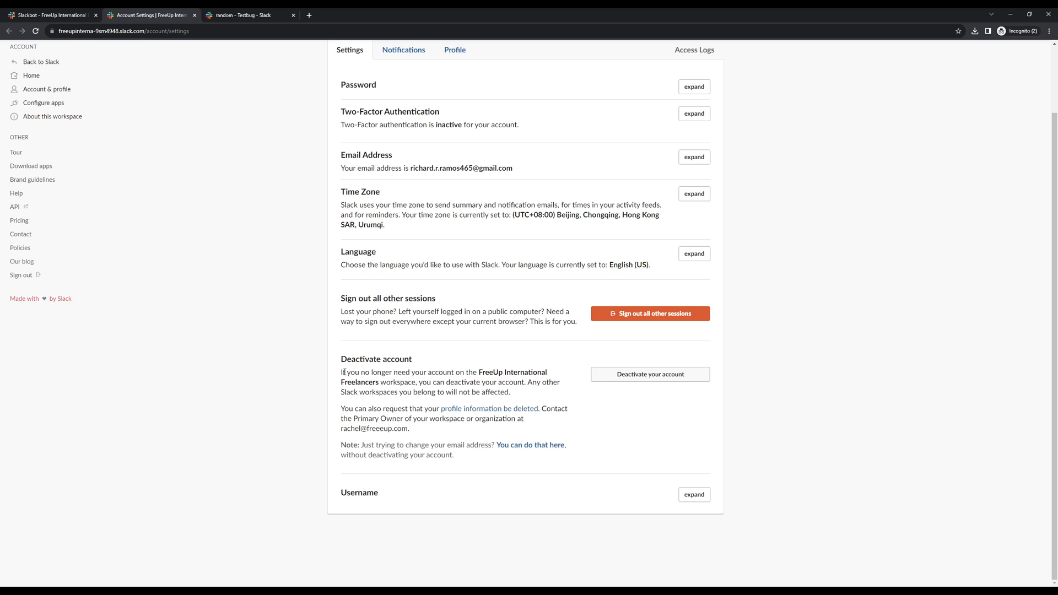
left_click_drag(342, 372, 385, 372)
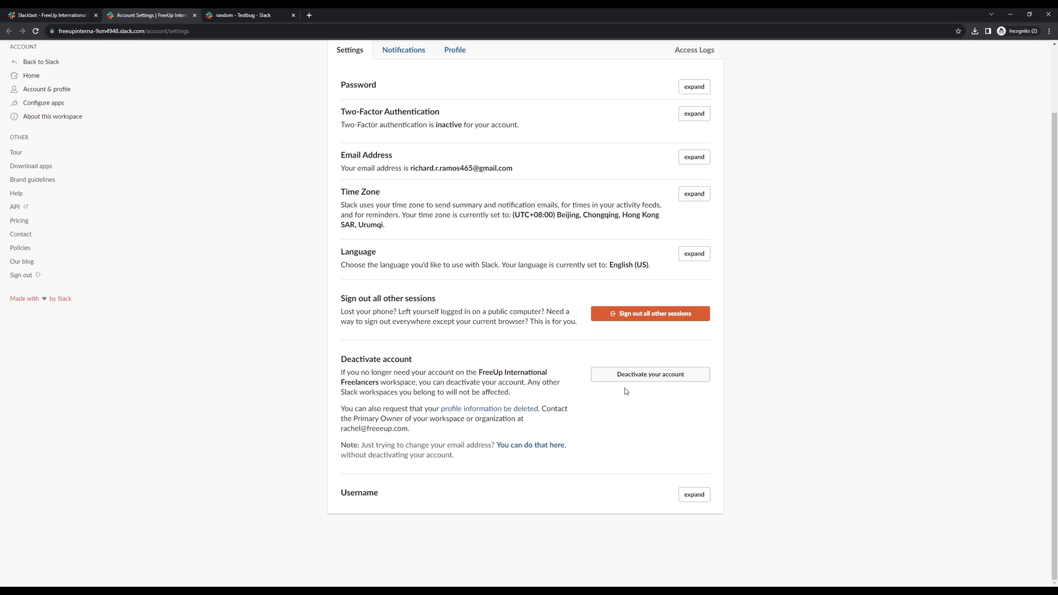
mouse_move(664, 404)
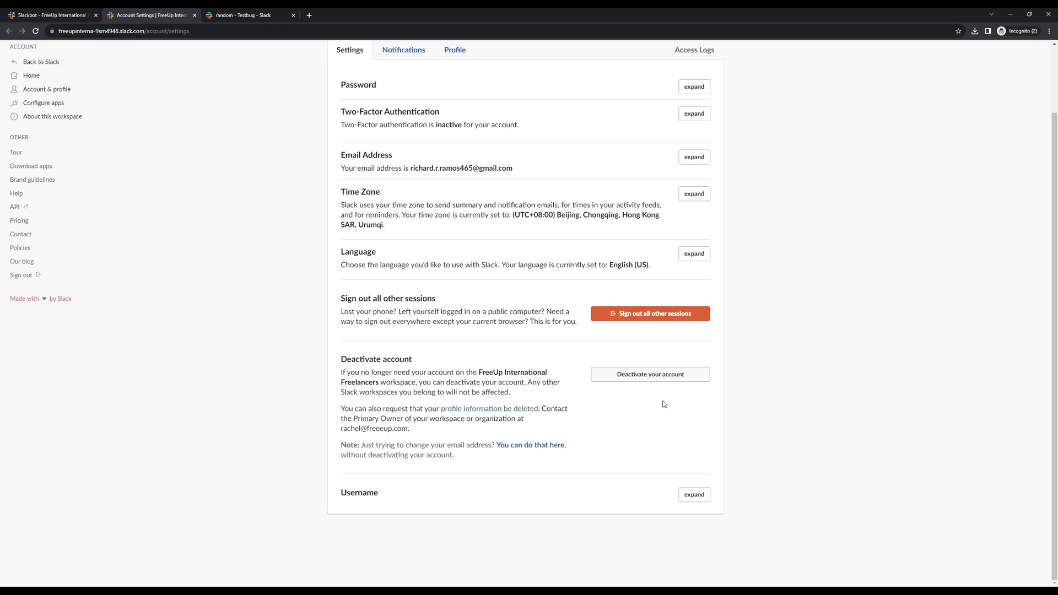
mouse_move(663, 421)
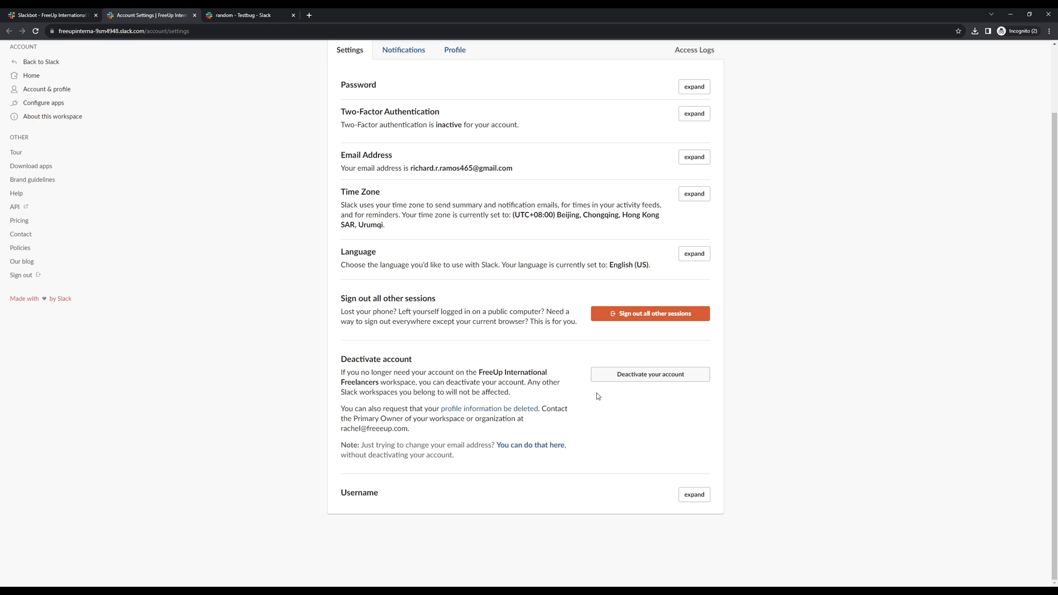
mouse_move(657, 396)
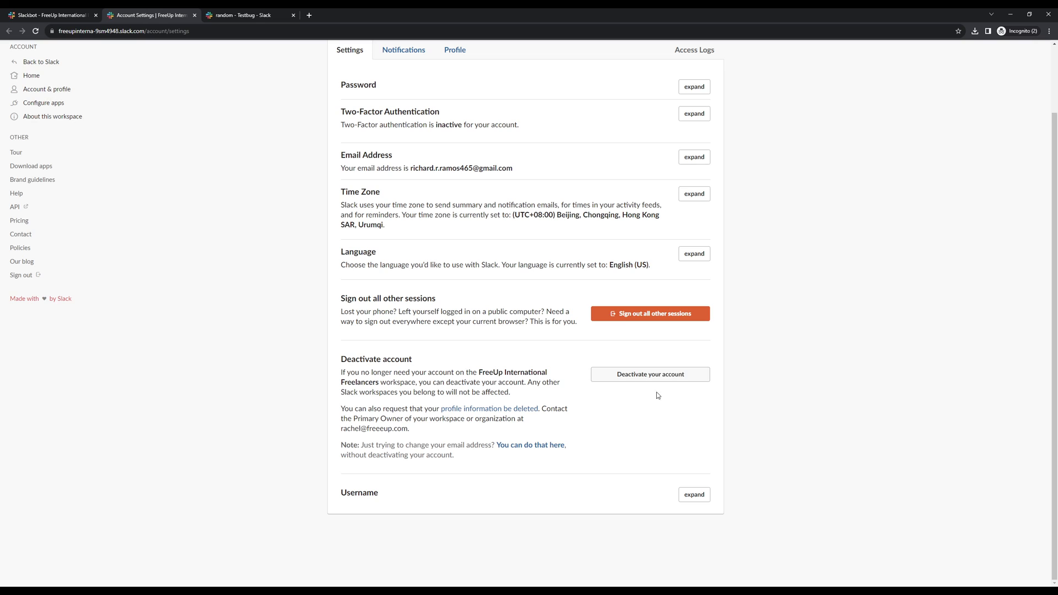
- Choose Deactivate your account, landing on the Confirm Password page awaiting the password
left_click(649, 374)
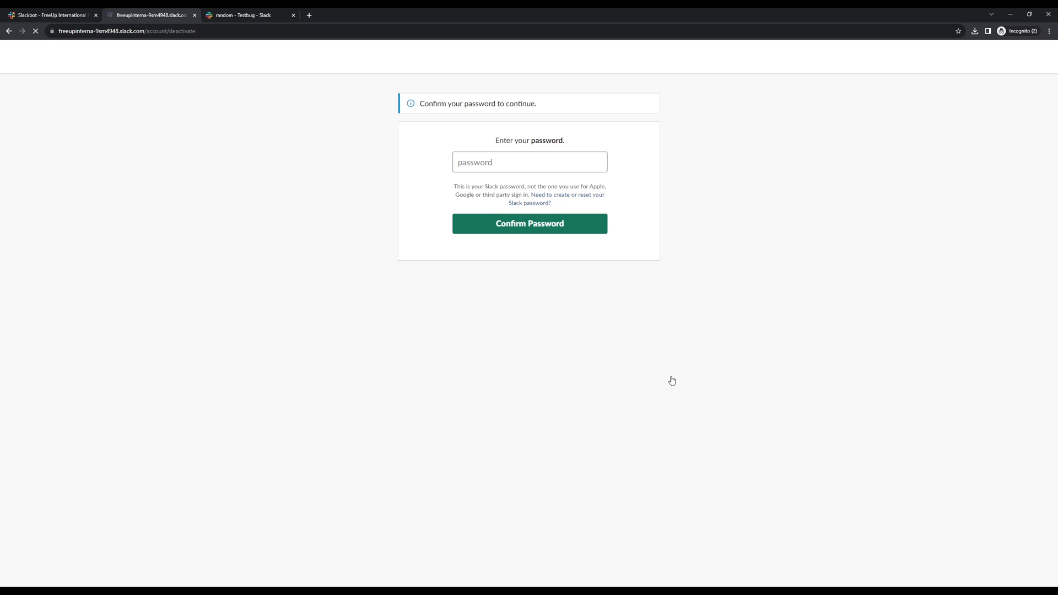
left_click(529, 162)
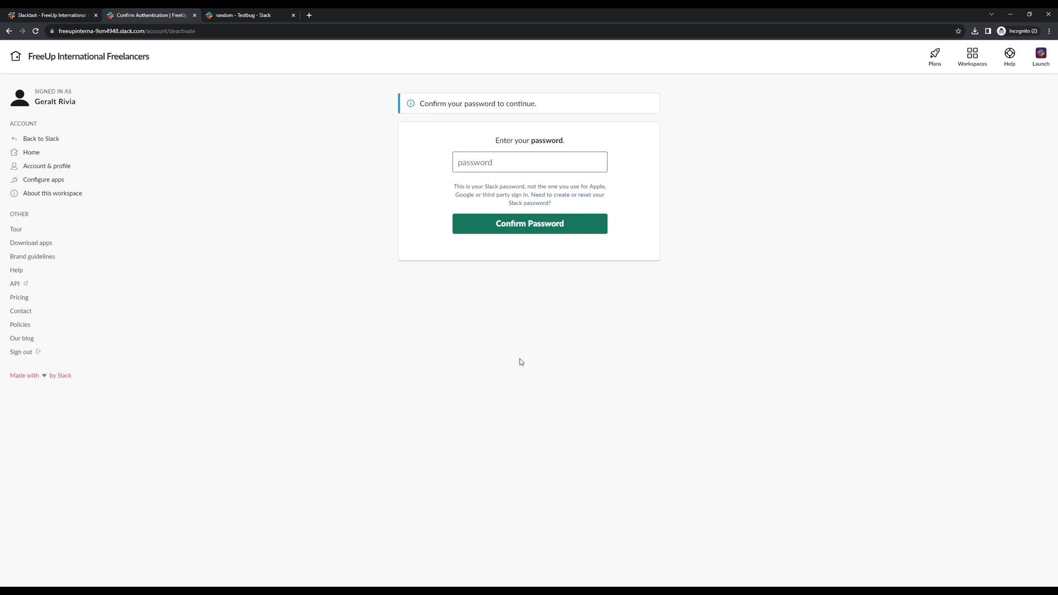
mouse_move(415, 183)
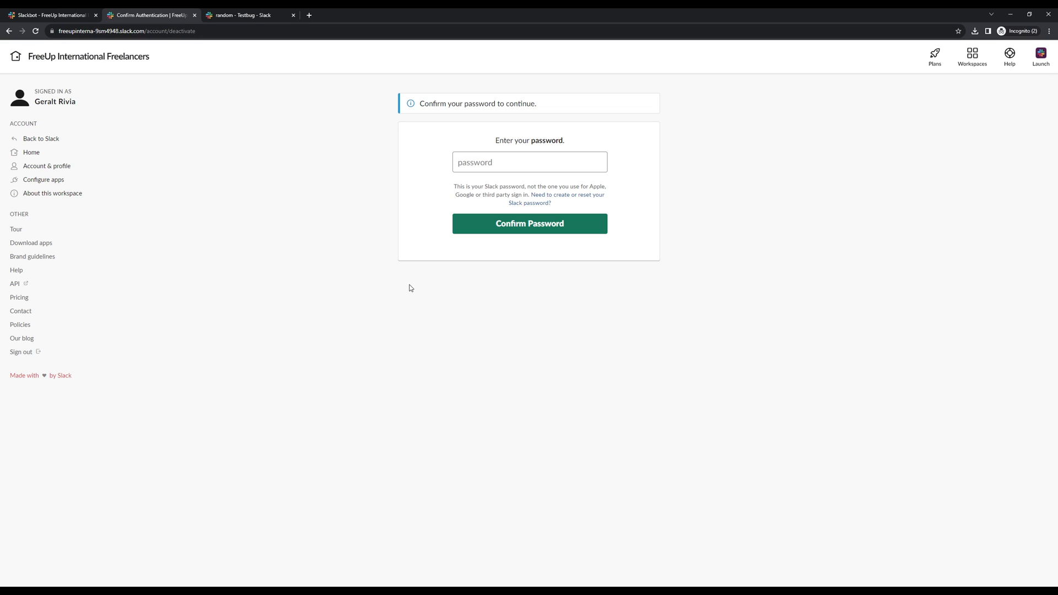
mouse_move(691, 235)
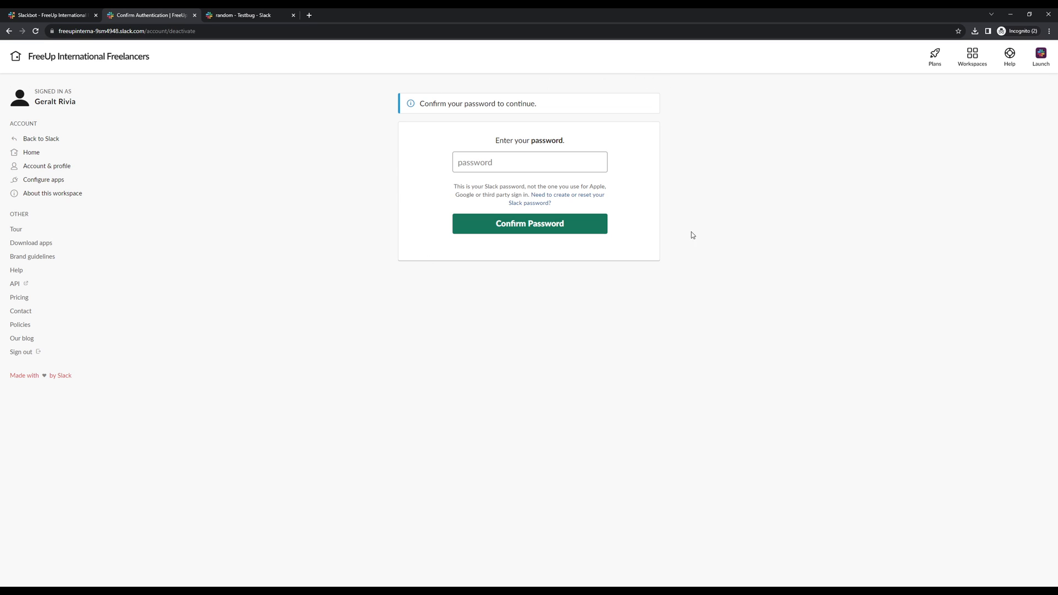
mouse_move(378, 264)
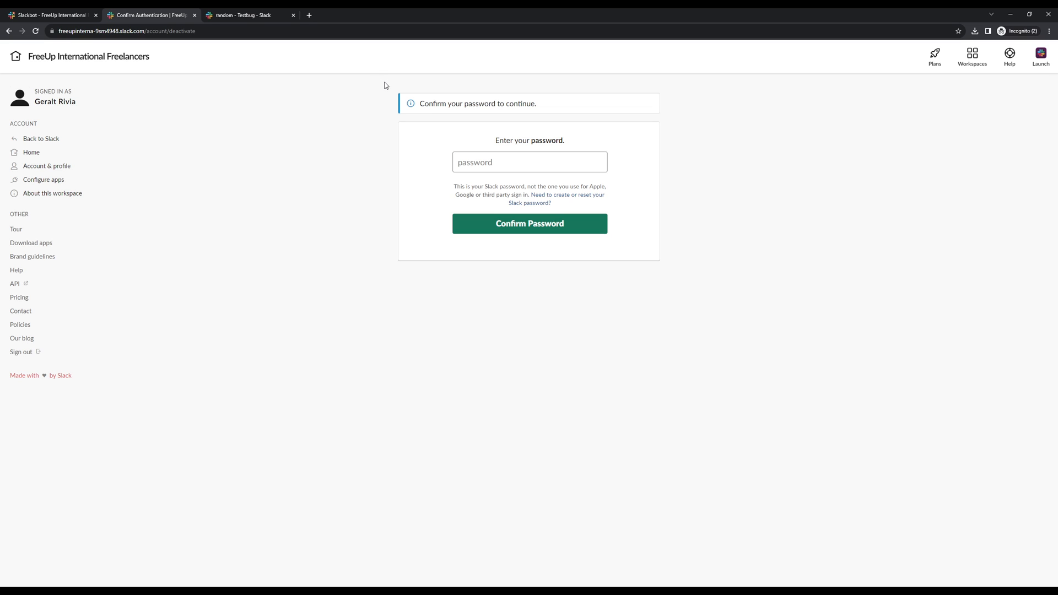
mouse_move(646, 88)
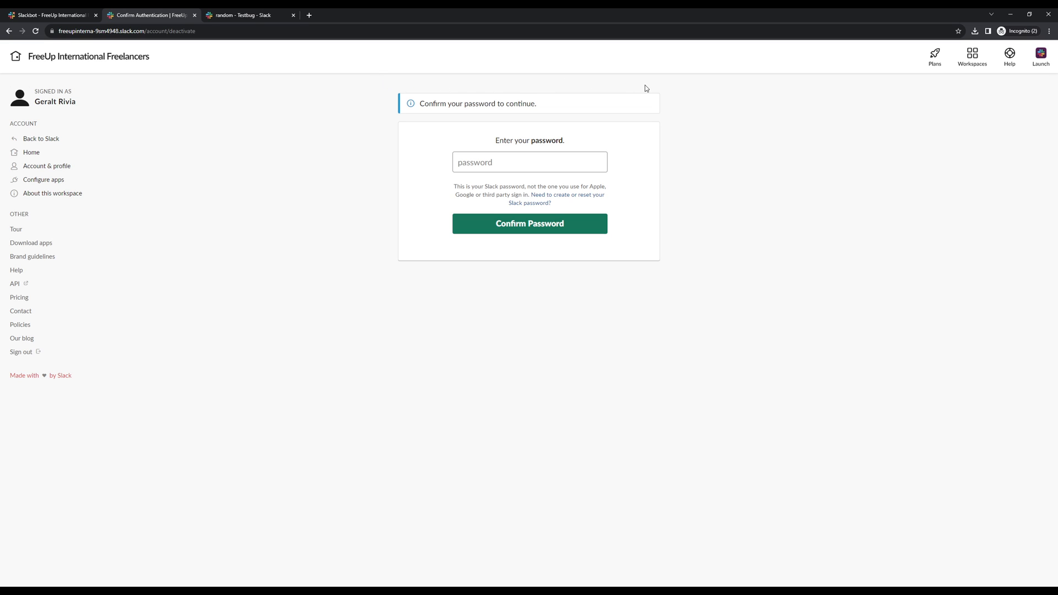
mouse_move(668, 273)
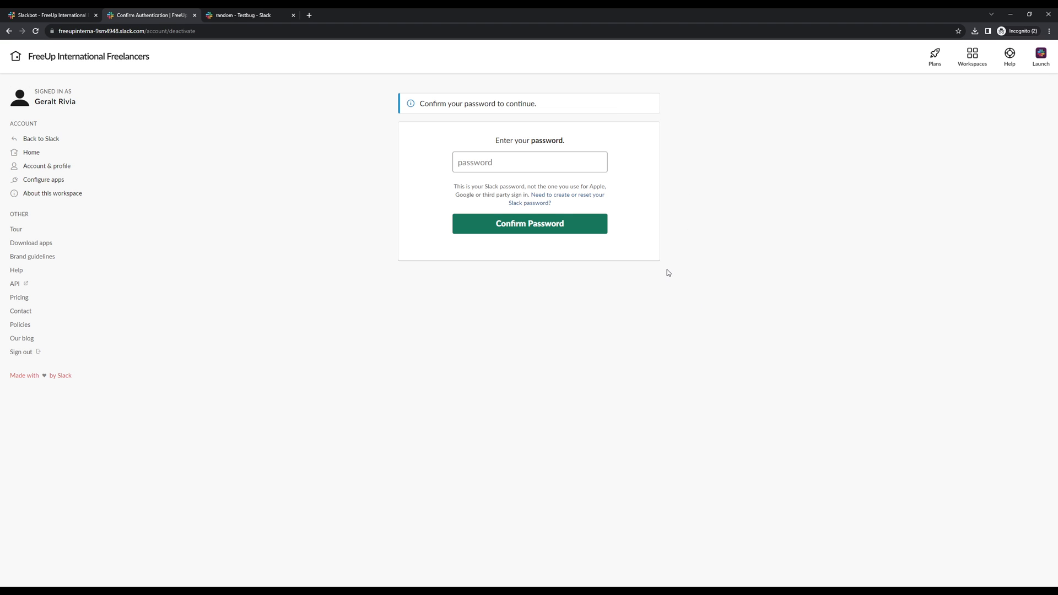
mouse_move(394, 90)
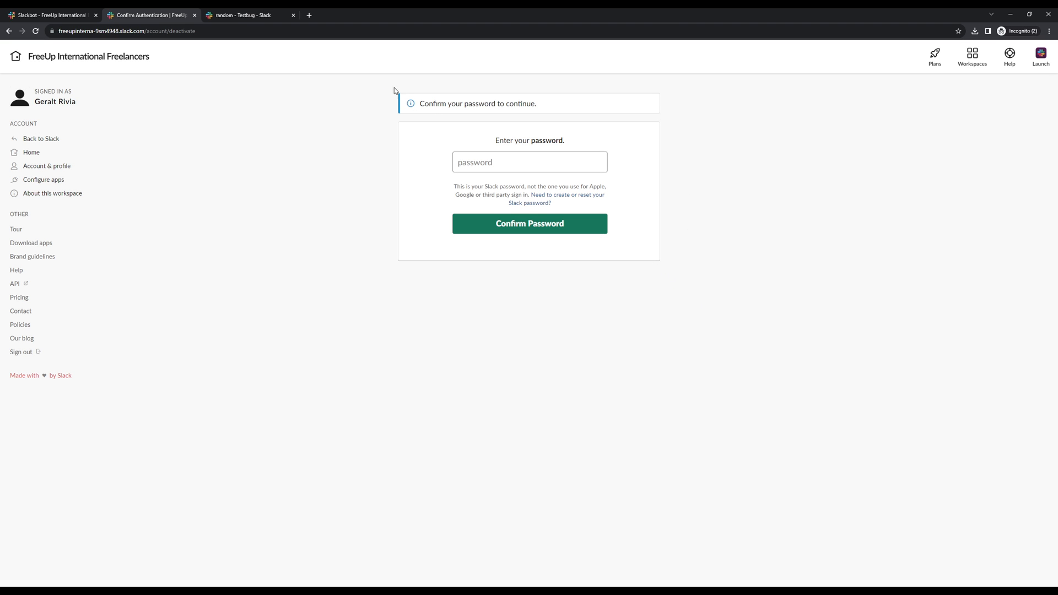
mouse_move(667, 271)
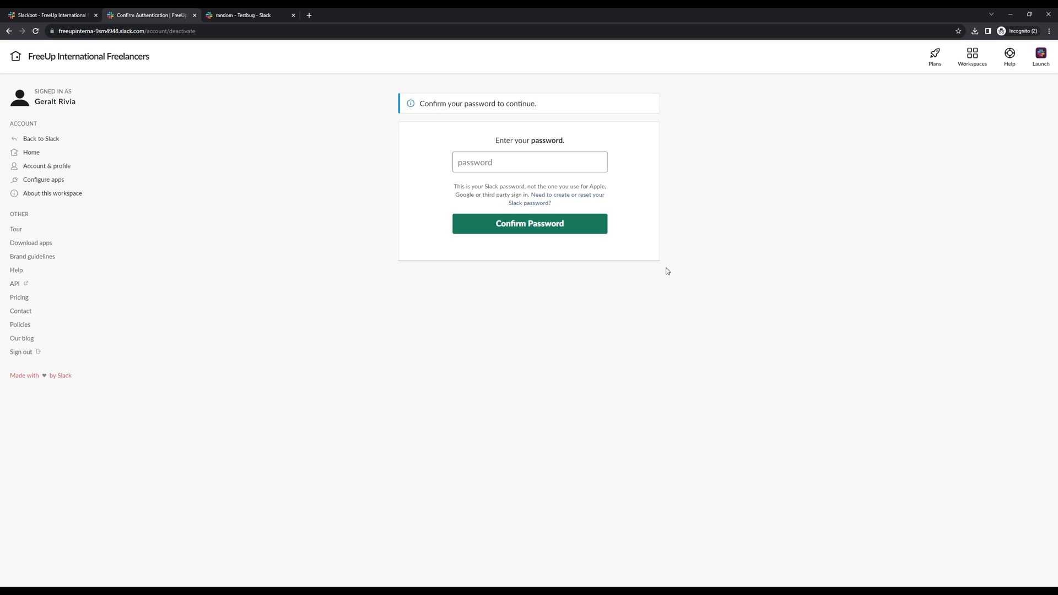